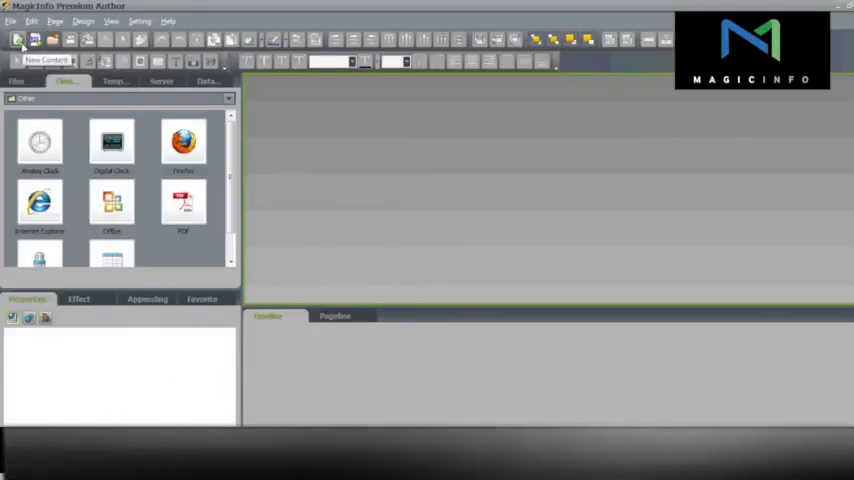
Create new contents named 'Test' via File > New Contents, keeping the default resolution
click(12, 20)
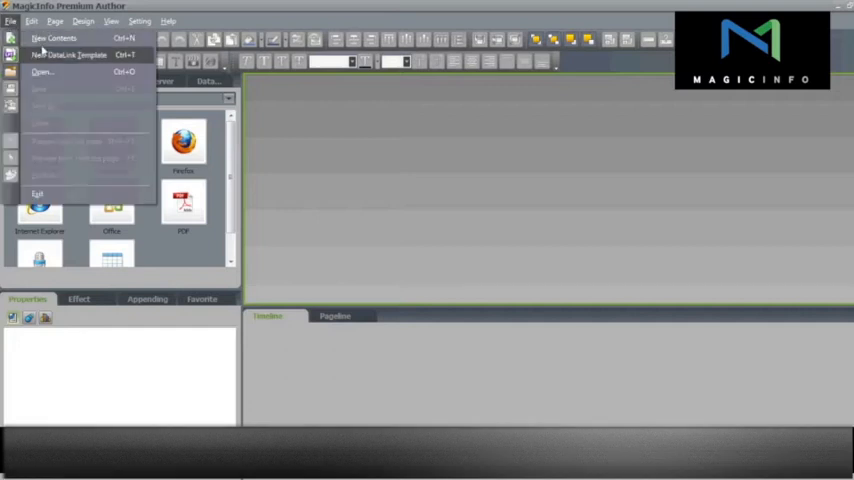
click(52, 38)
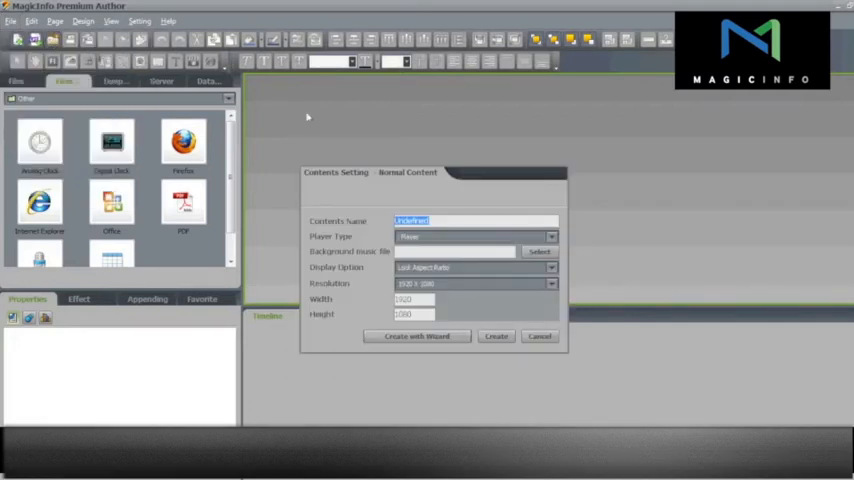
text(Test)
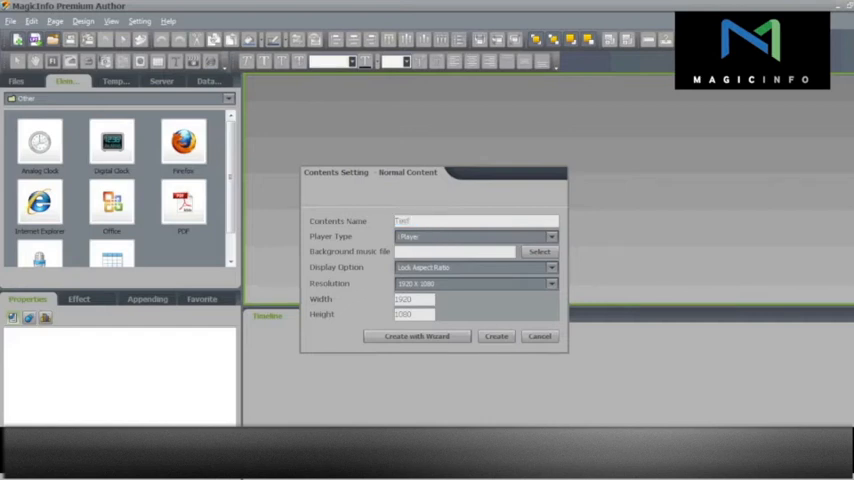
click(550, 236)
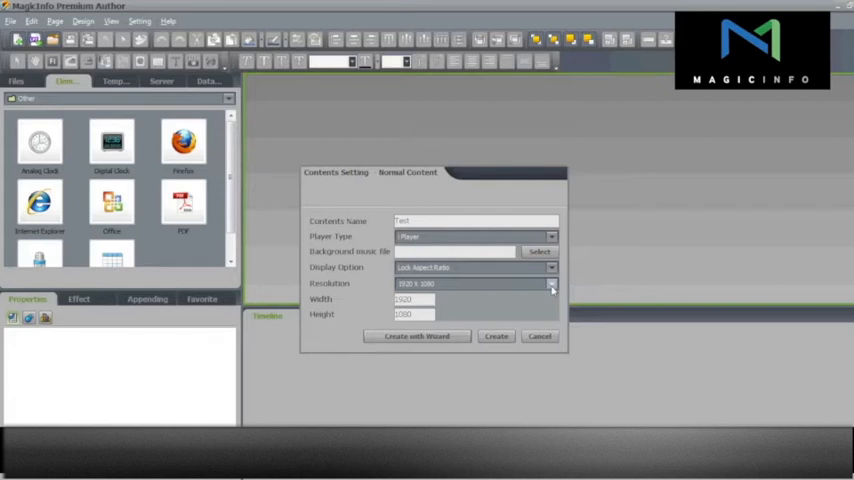
click(552, 268)
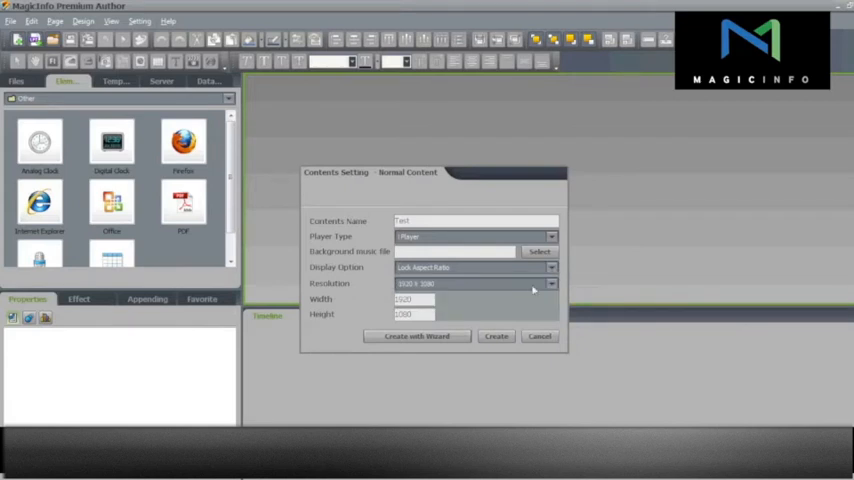
click(496, 336)
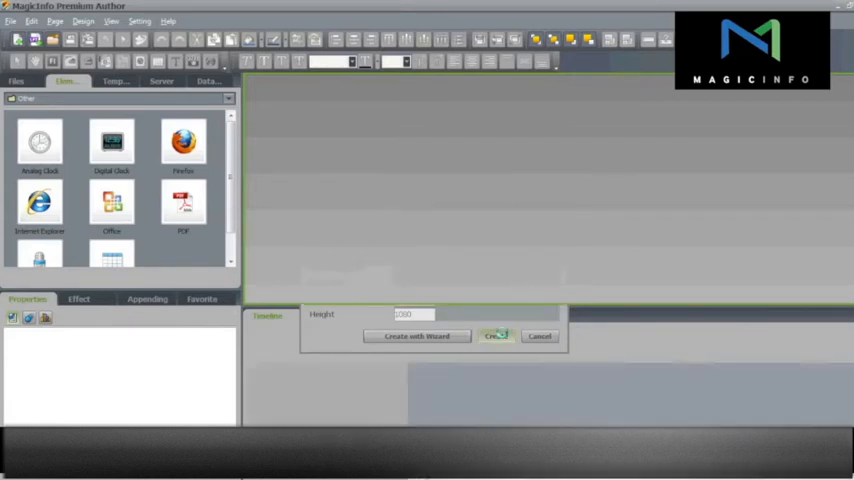
Add a second blank page to the content and show the Pagelist panel
click(496, 336)
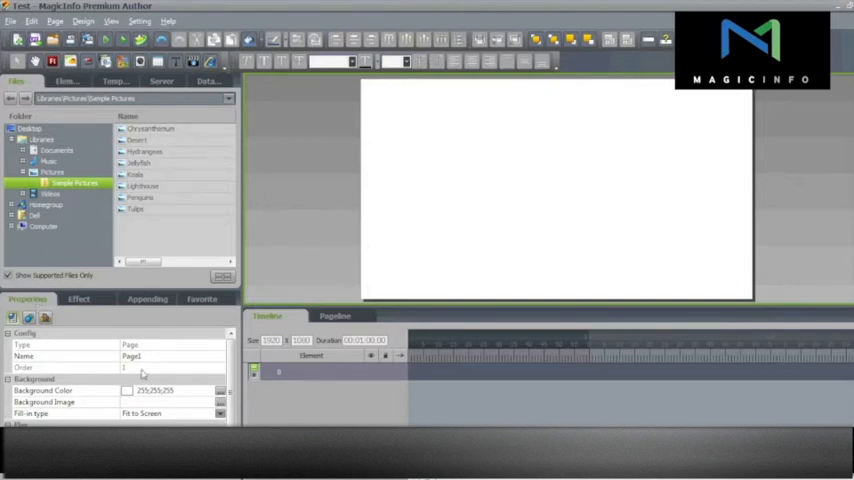
click(70, 412)
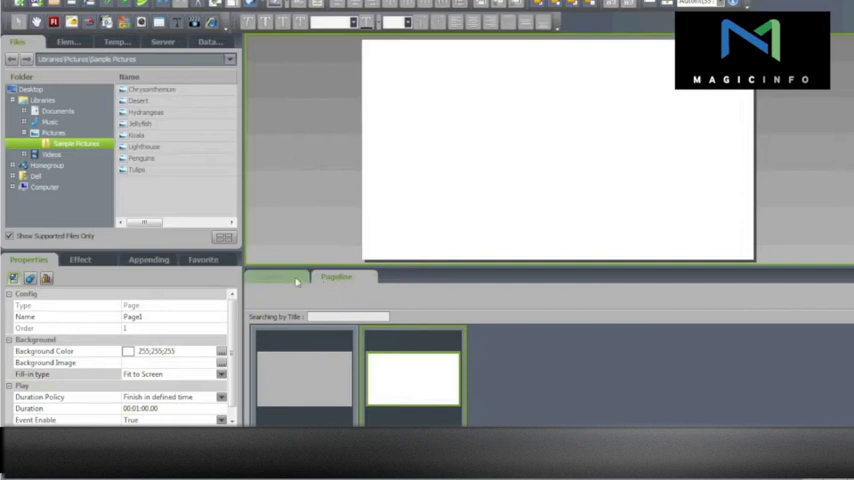
Add further blank pages until the Pagelist holds five pages
click(268, 276)
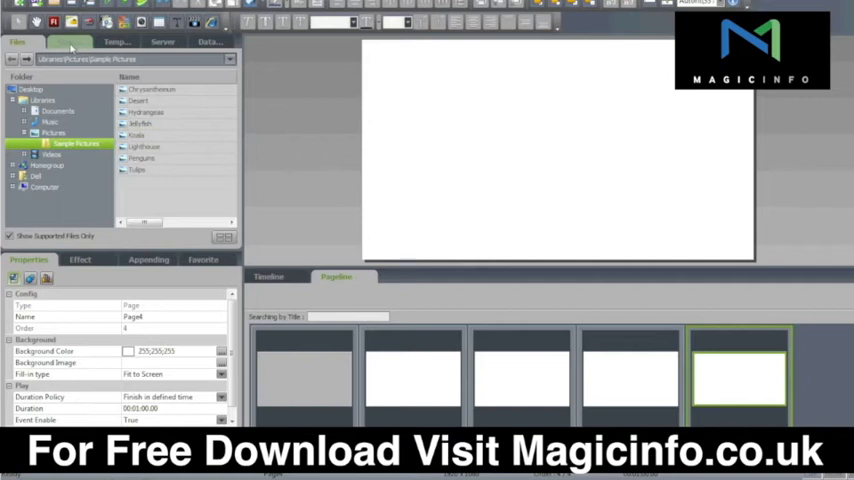
click(70, 42)
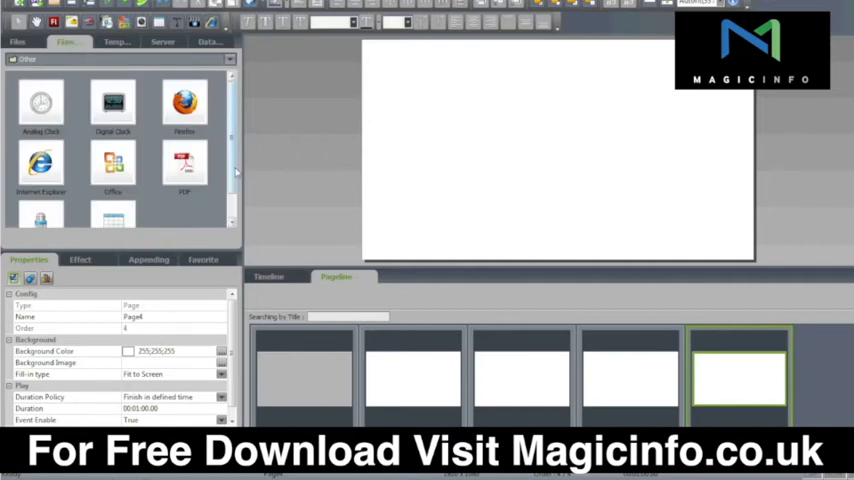
Return the library panel to the Files browser showing the Sample Pictures folder
scroll(down, 3)
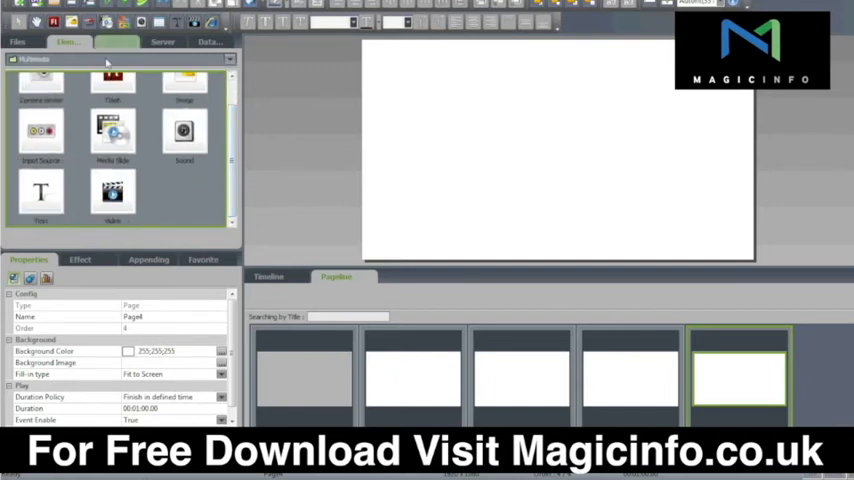
click(114, 40)
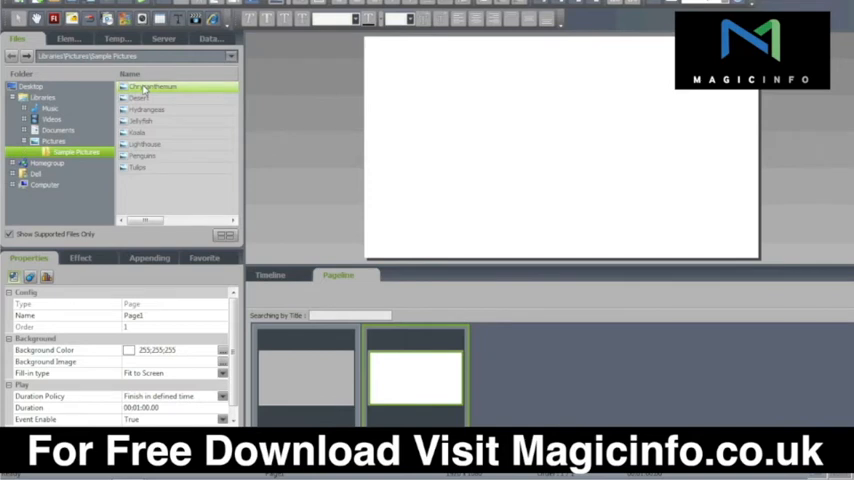
Place Hydrangeas, Jellyfish and Koala on pages two, three and four respectively
click(144, 108)
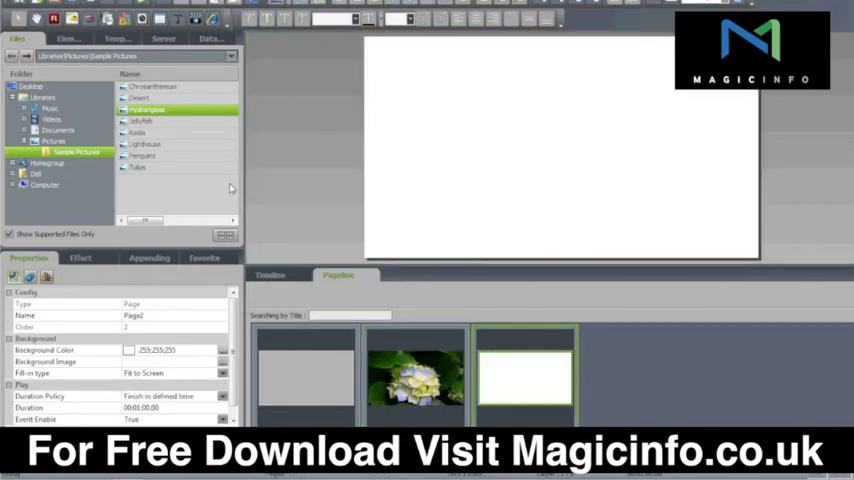
click(140, 120)
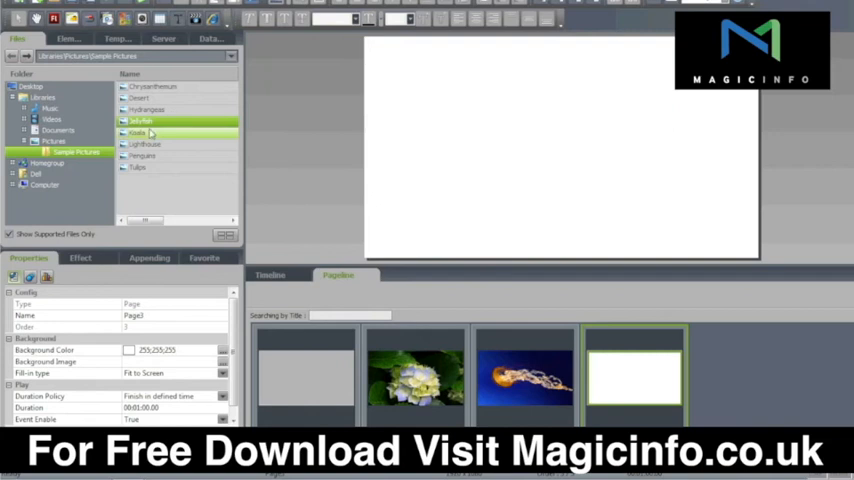
click(138, 132)
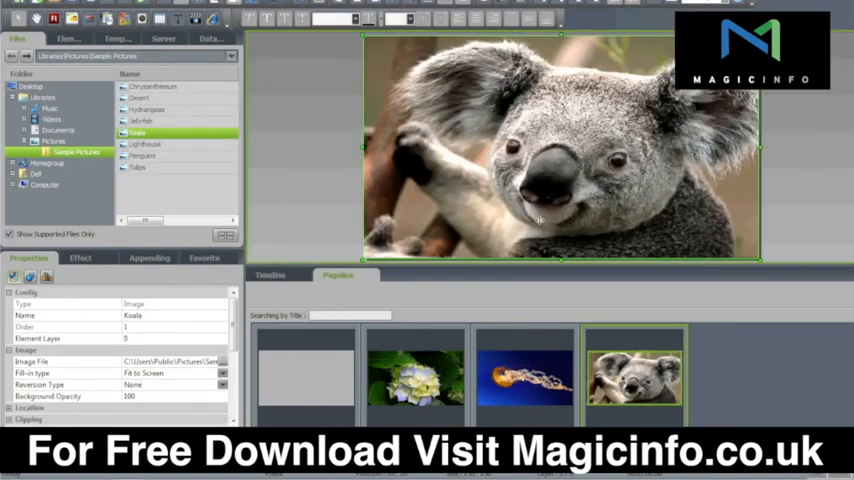
View the koala page's Timeline, return to the Pagelist, then switch to the PowerPoint presentation
click(270, 276)
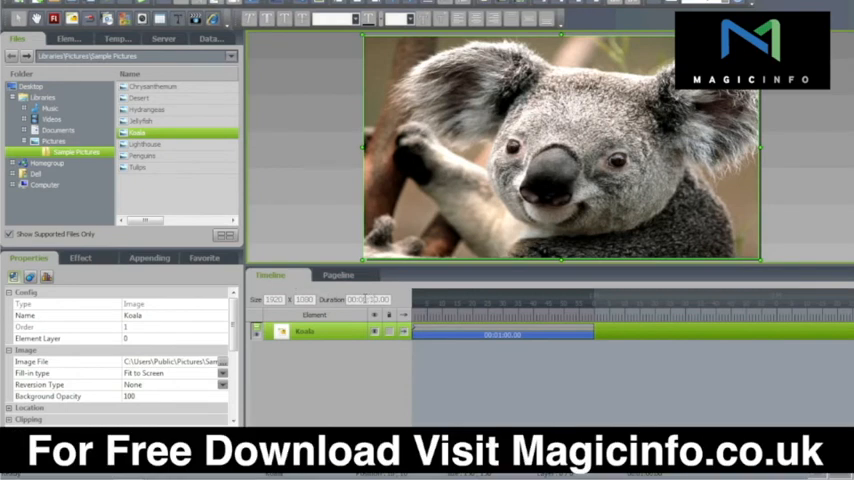
click(338, 276)
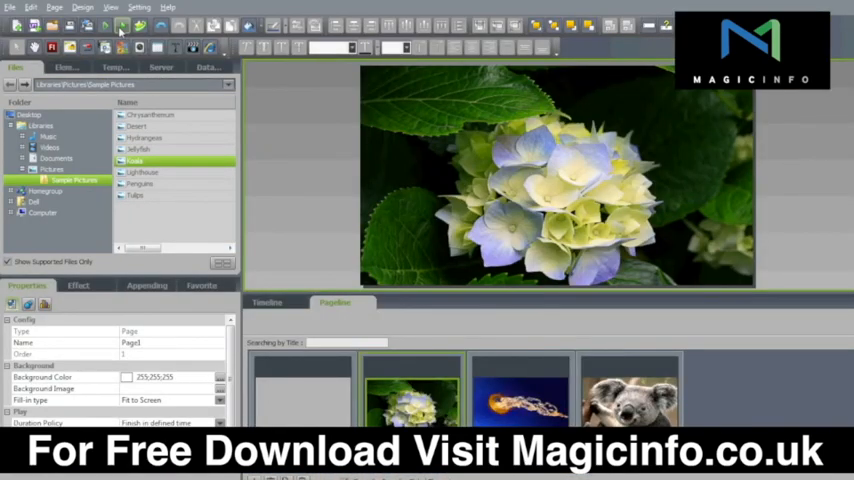
click(10, 8)
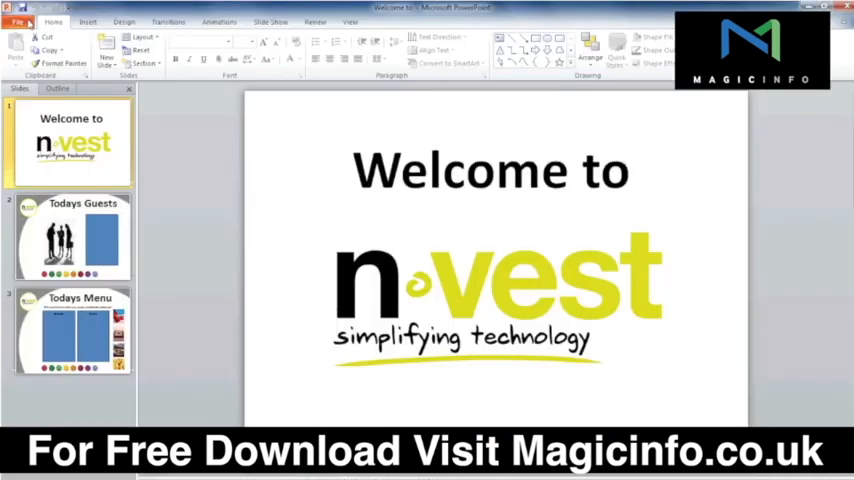
Save the 'Welcome to' slides as JPEG File Interchange Format and locate them in MagicInfo's file browser
click(18, 20)
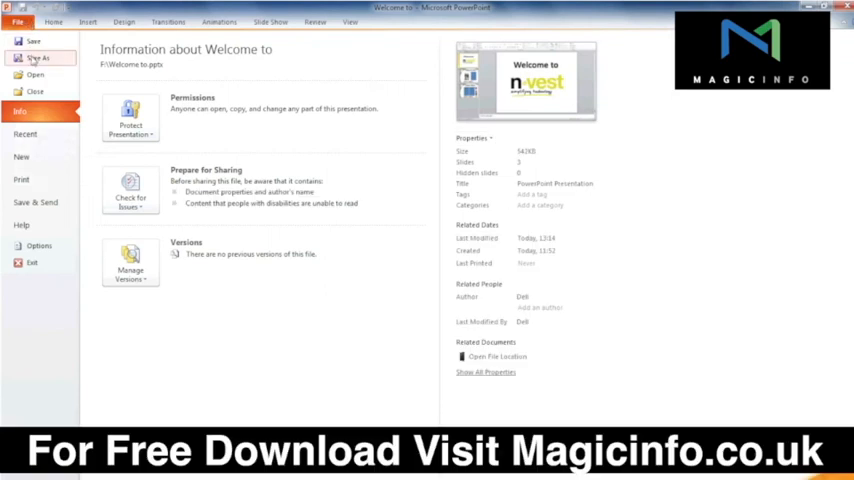
click(40, 56)
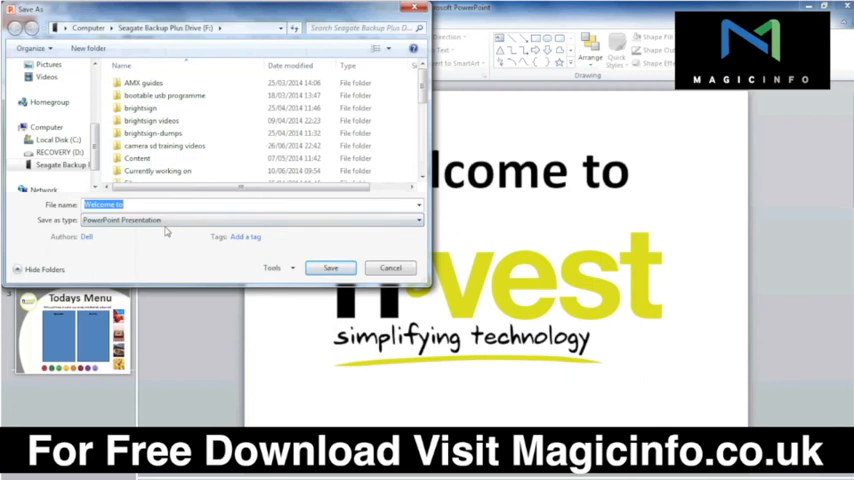
click(418, 220)
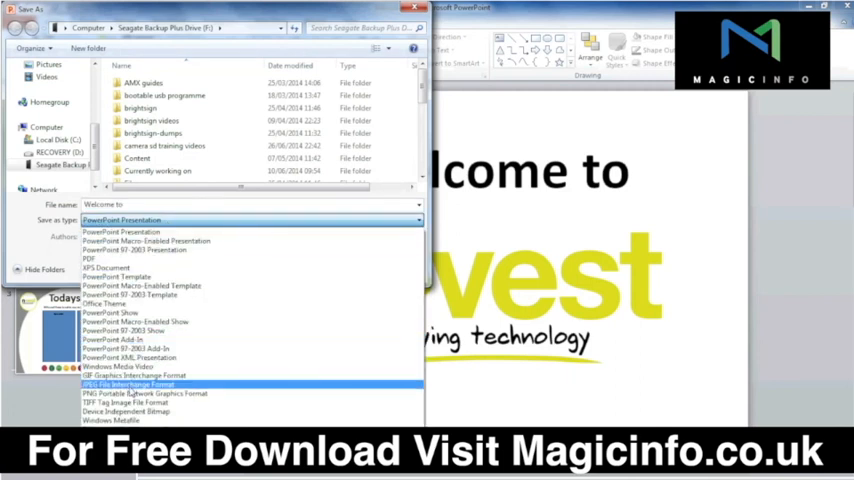
click(132, 384)
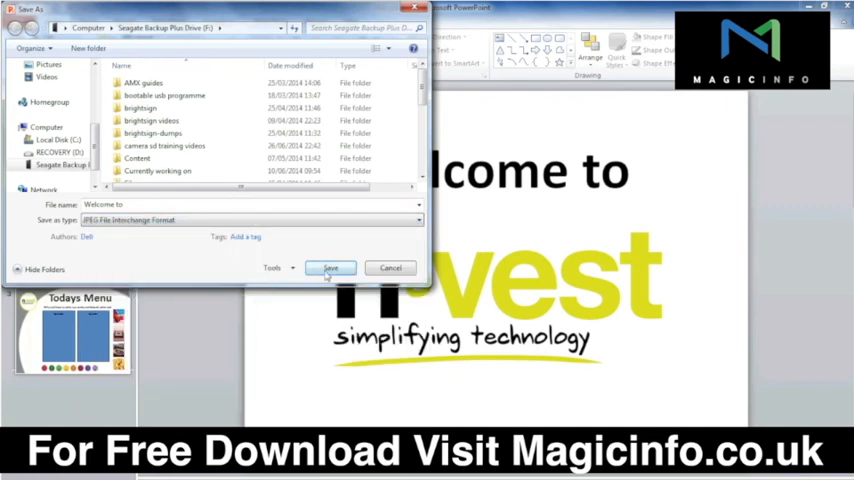
click(330, 268)
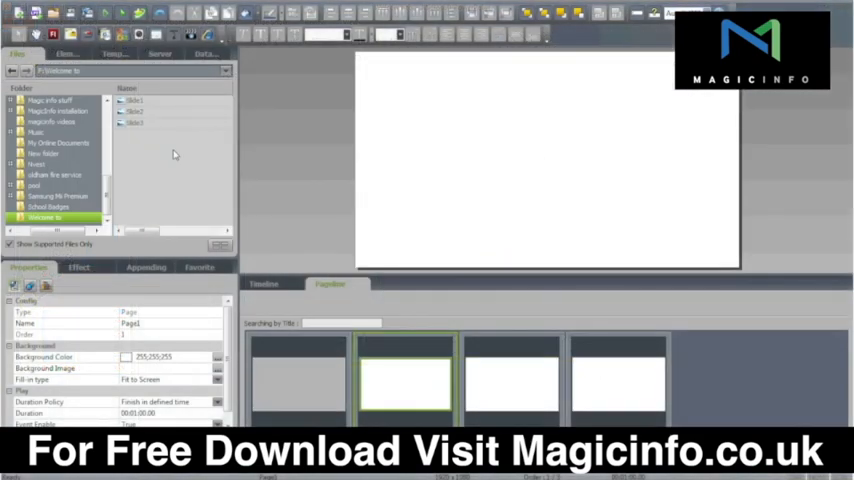
click(136, 100)
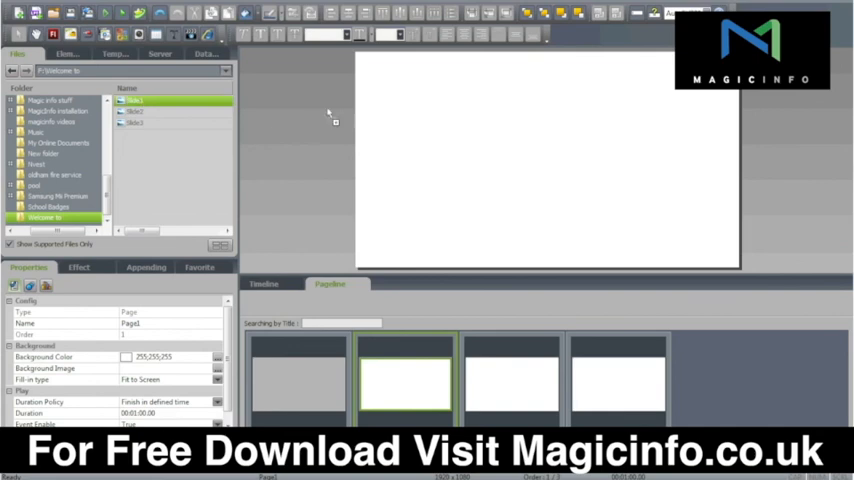